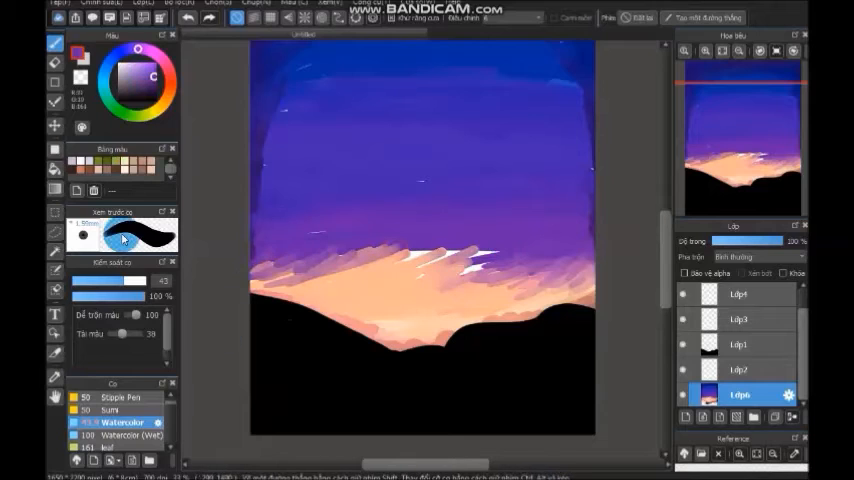
# Stroke across the white cloud streaks with the blur brush to melt them into the orange glow.
pyautogui.moveTo(380, 256); pyautogui.dragTo(466, 258)
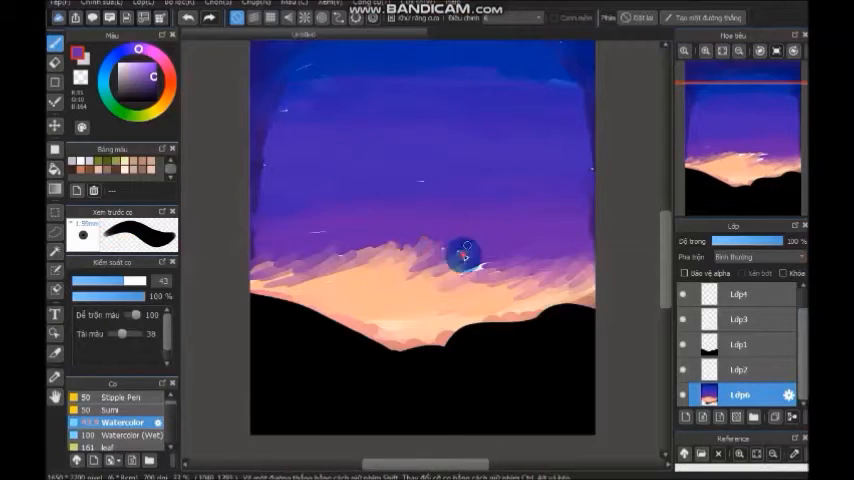